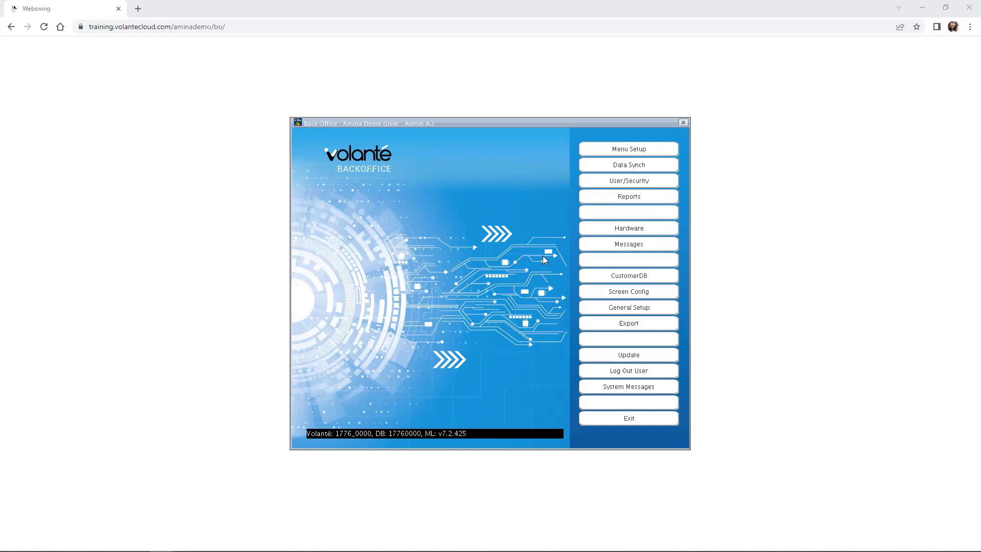
pyautogui.moveTo(635, 190)
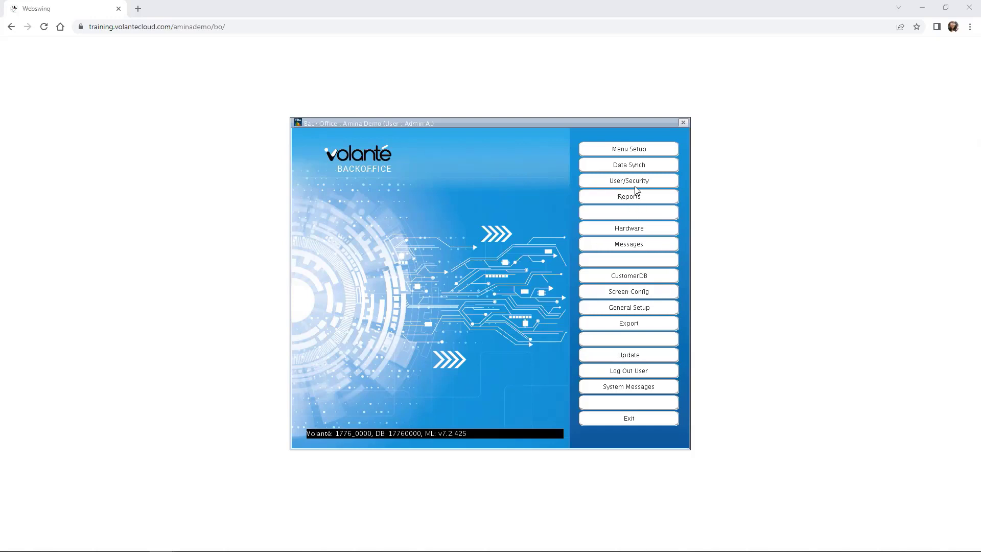
# Step: Open the Volante Reports window from the Back Office main menu
pyautogui.click(628, 196)
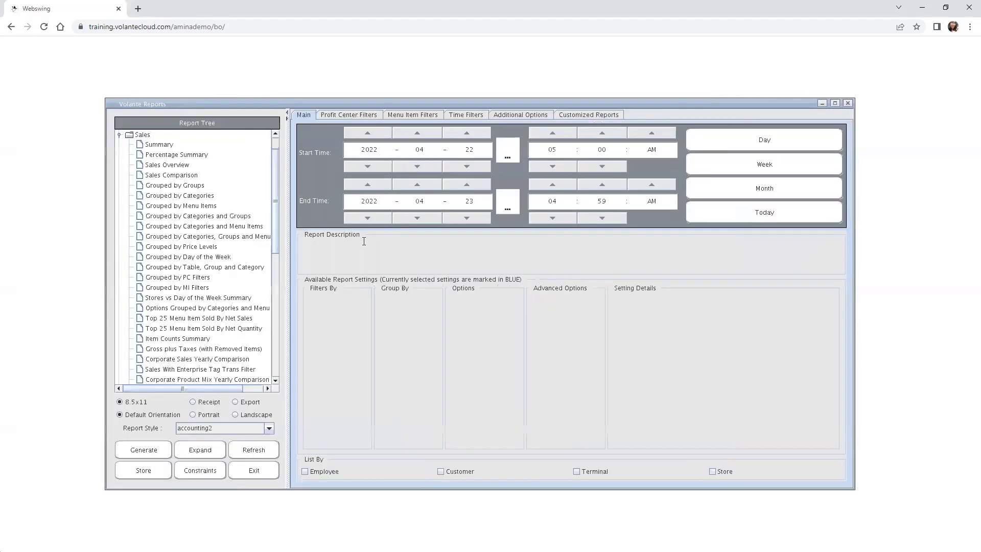
# Step: Select the 'Grouped by Categories, Groups and Menu Items' report and set start date to 2021-02-03
pyautogui.click(217, 236)
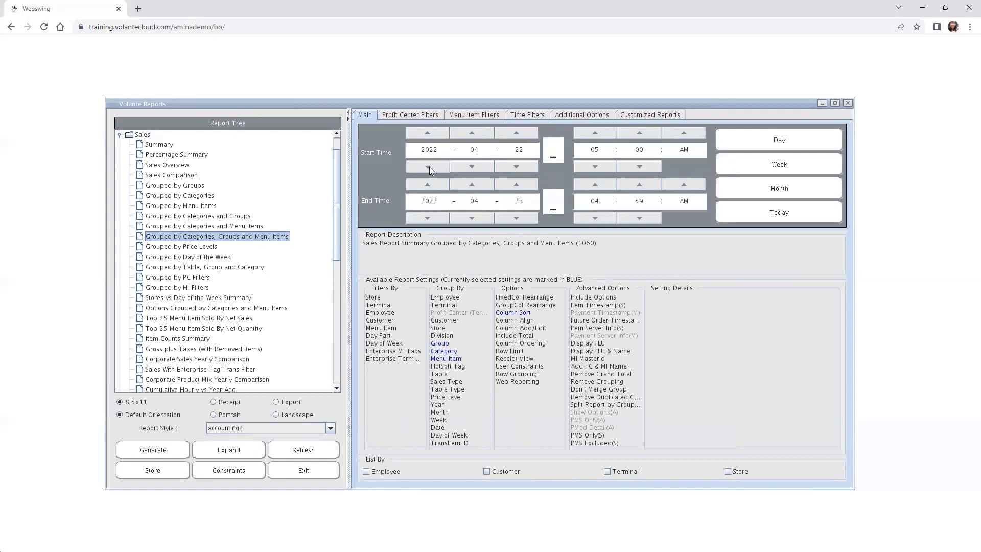
pyautogui.click(427, 165)
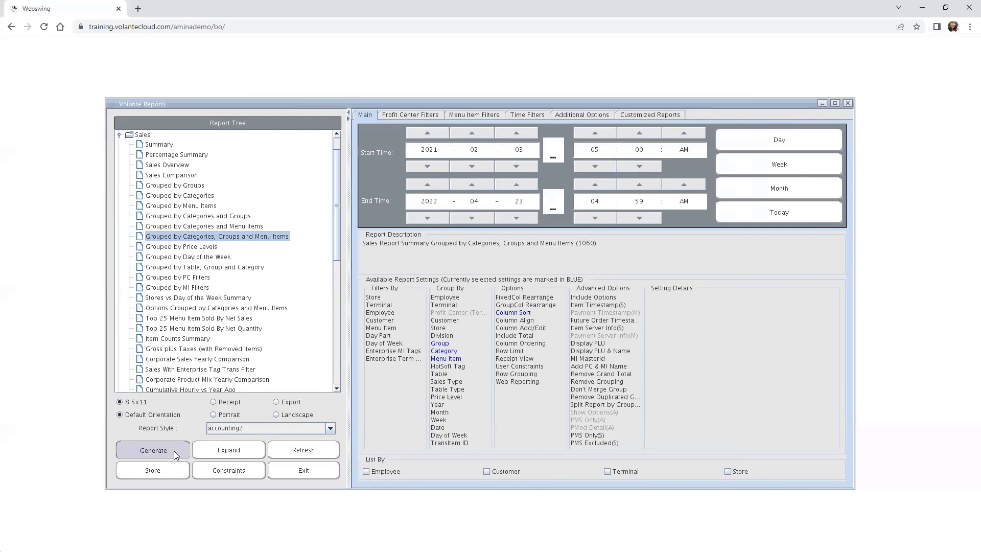
# Step: Generate the Feb 3, 2021 to Apr 23, 2022 report and scroll to preview page 2
pyautogui.click(153, 450)
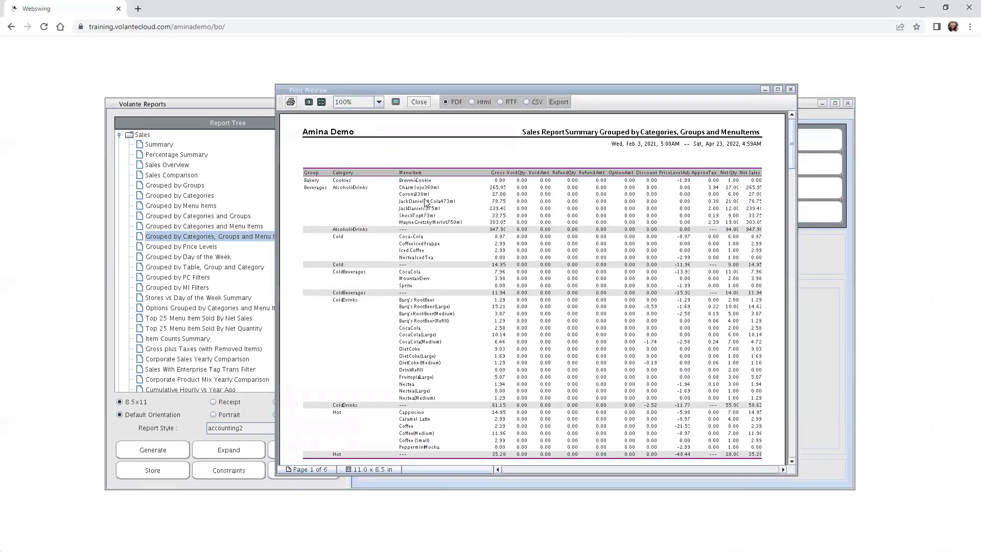
pyautogui.moveTo(461, 350)
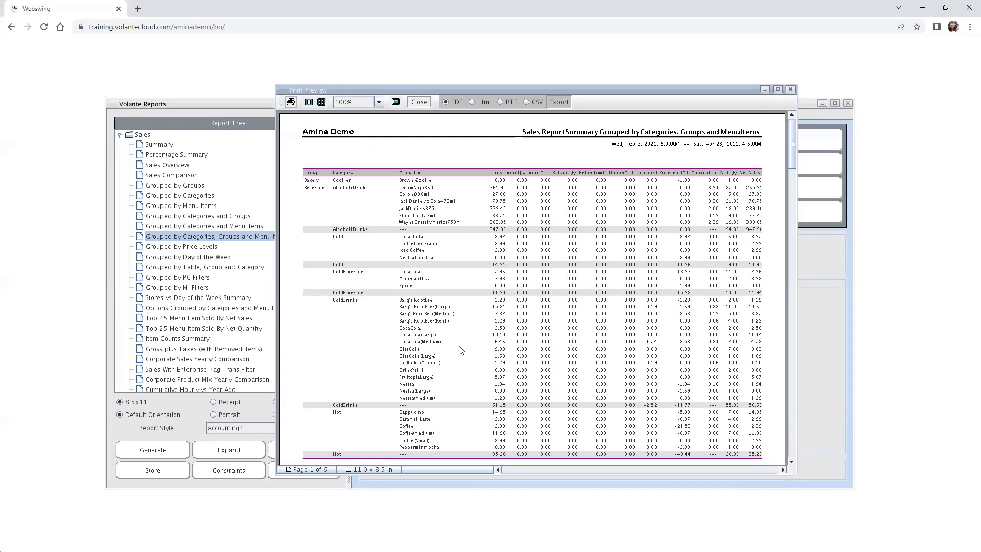
pyautogui.moveTo(699, 194)
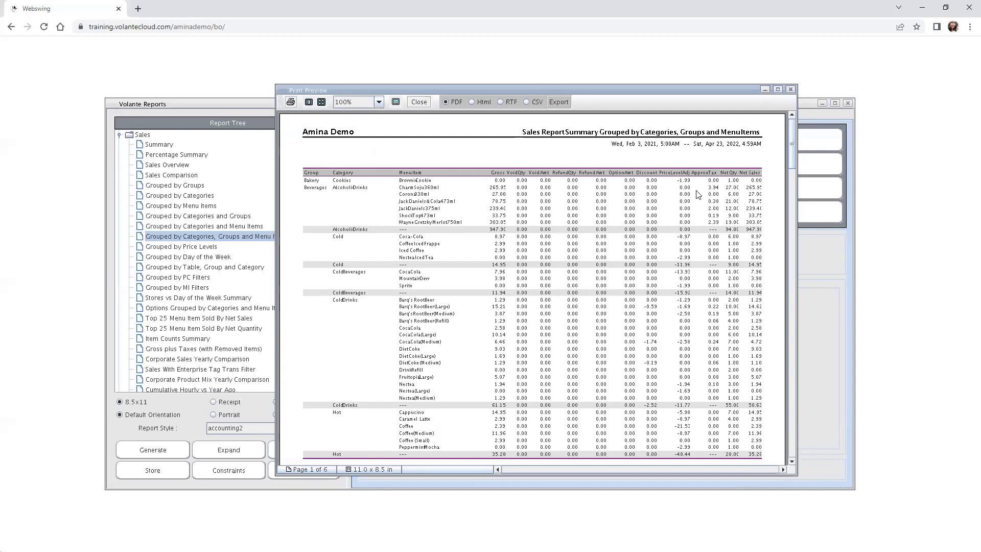
pyautogui.moveTo(755, 170)
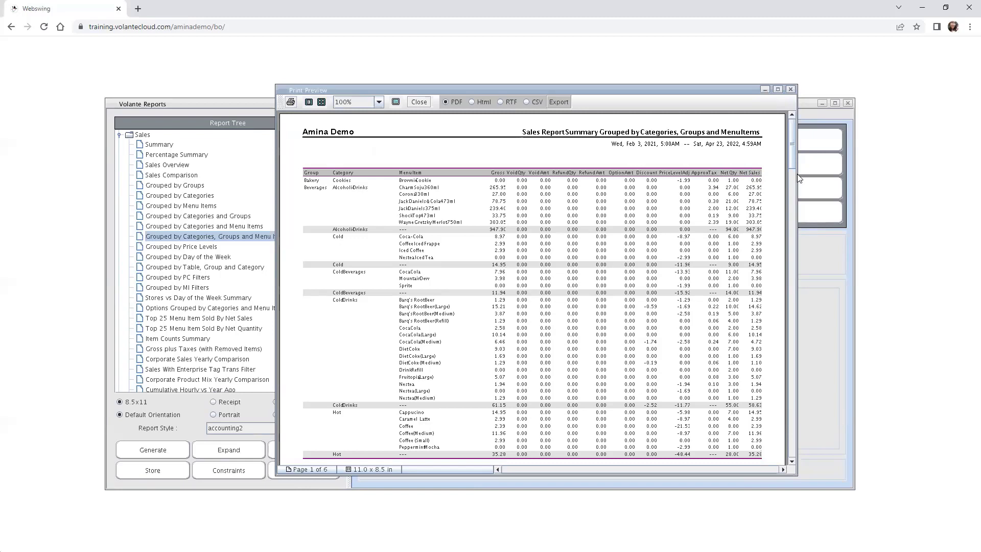
pyautogui.scroll(-3)
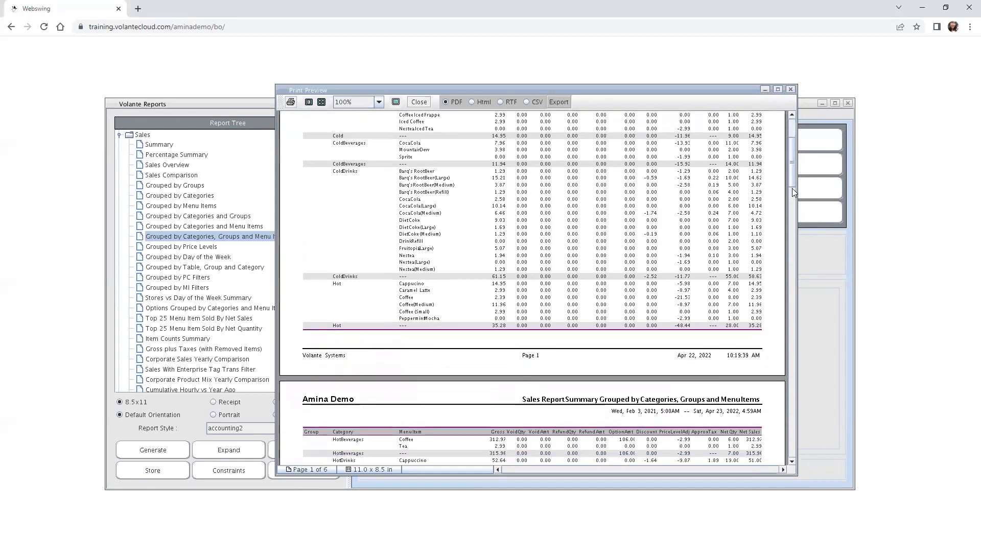
pyautogui.scroll(-3)
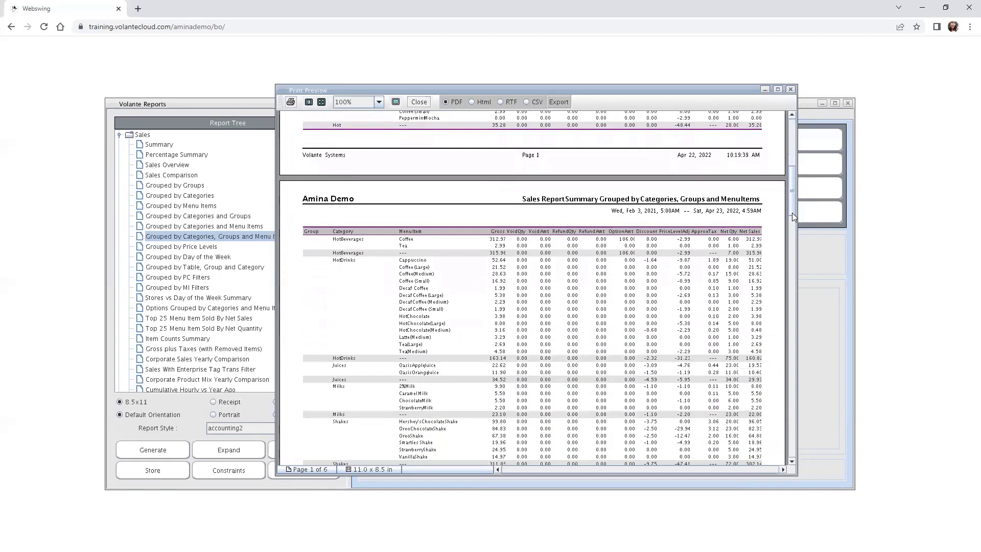
pyautogui.scroll(-3)
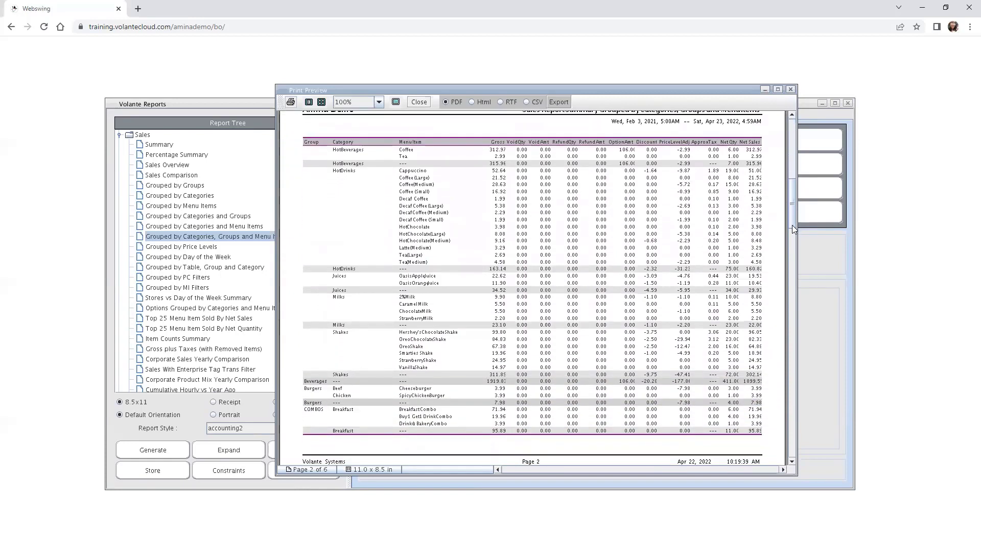
pyautogui.moveTo(628, 238)
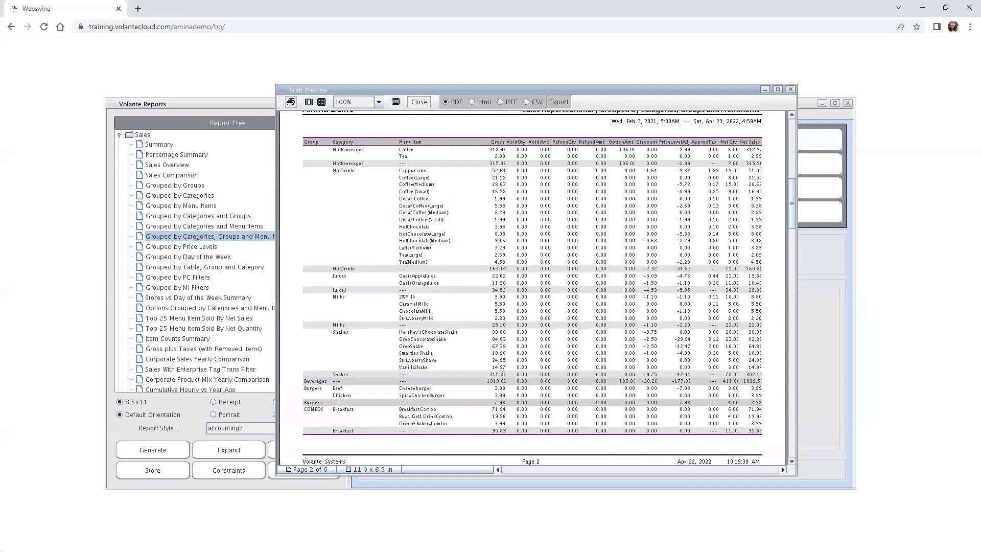
pyautogui.moveTo(853, 158)
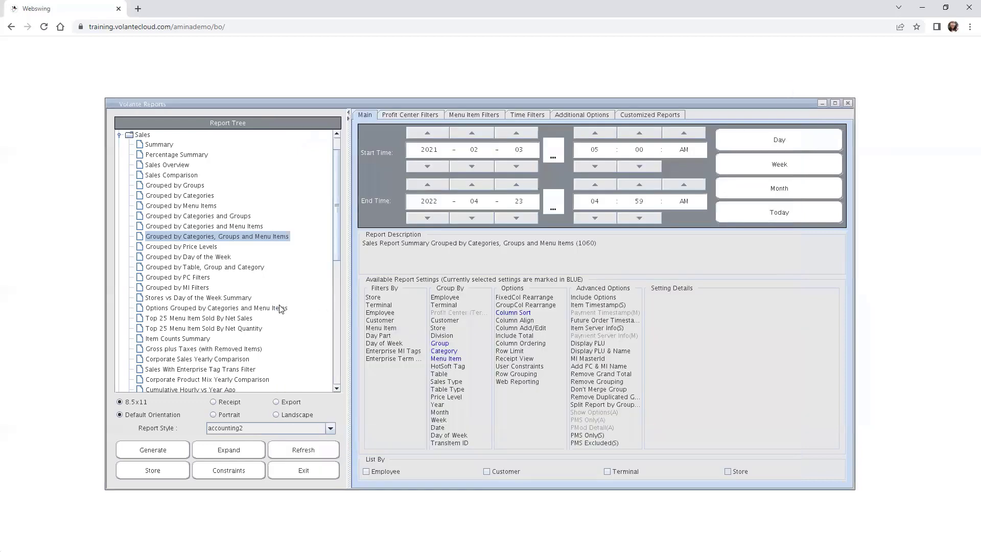
pyautogui.moveTo(243, 243)
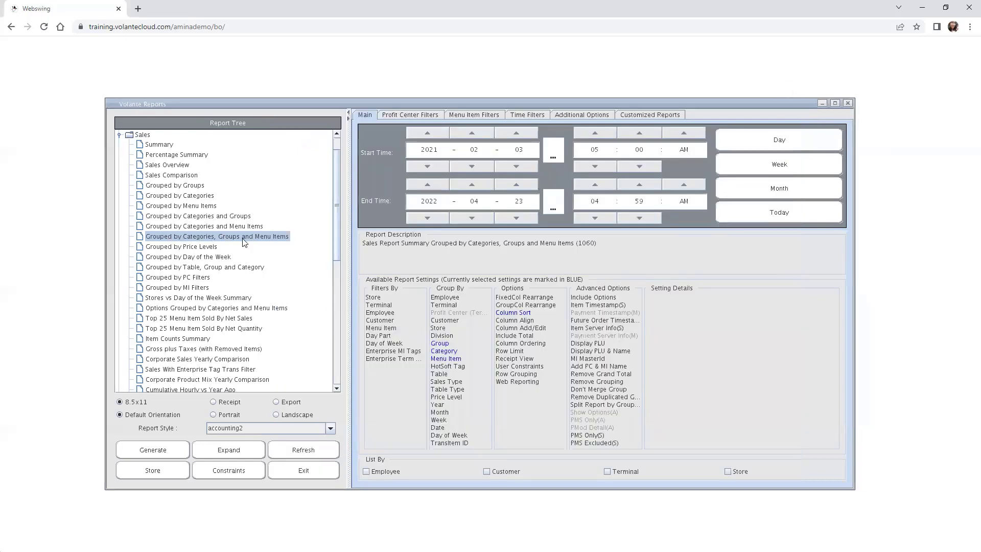
pyautogui.moveTo(271, 242)
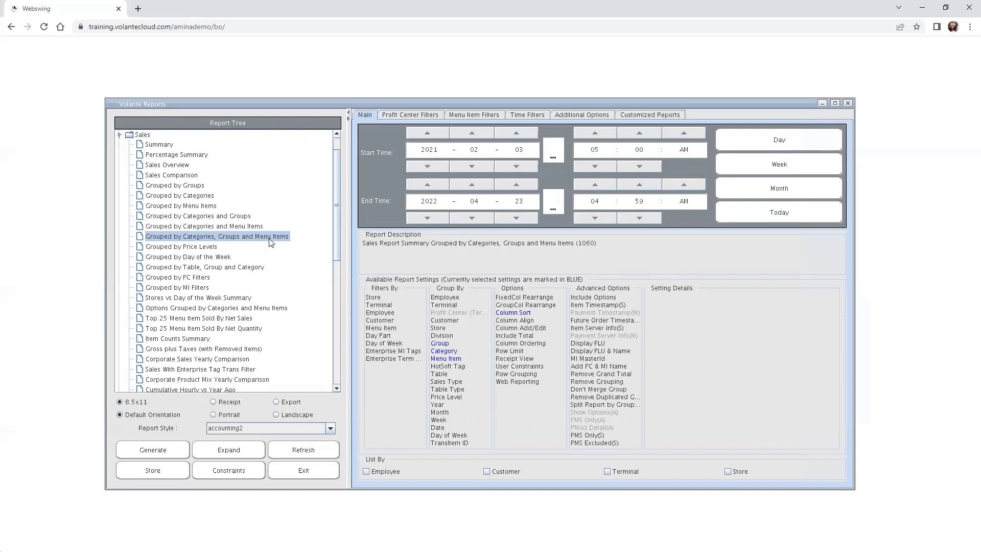
pyautogui.moveTo(444, 123)
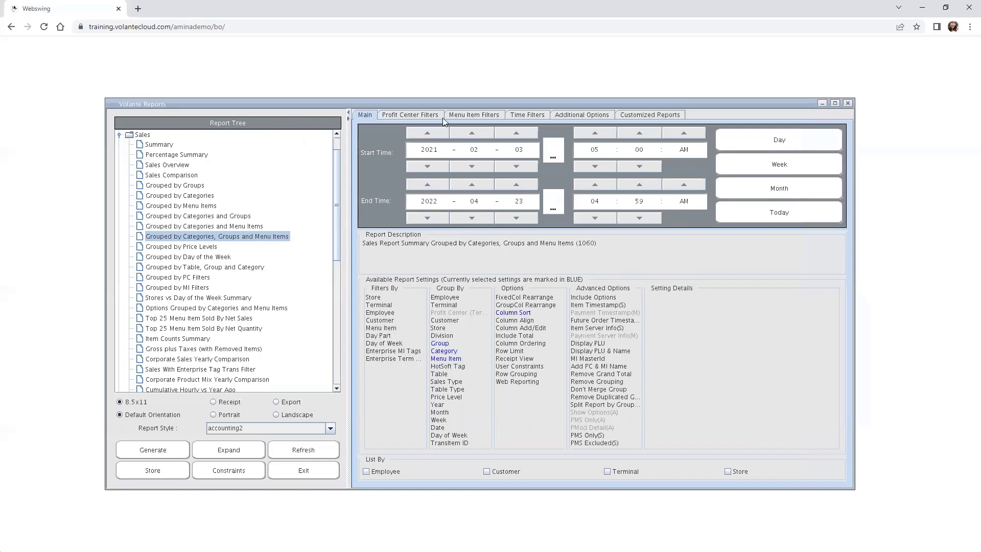
pyautogui.moveTo(474, 108)
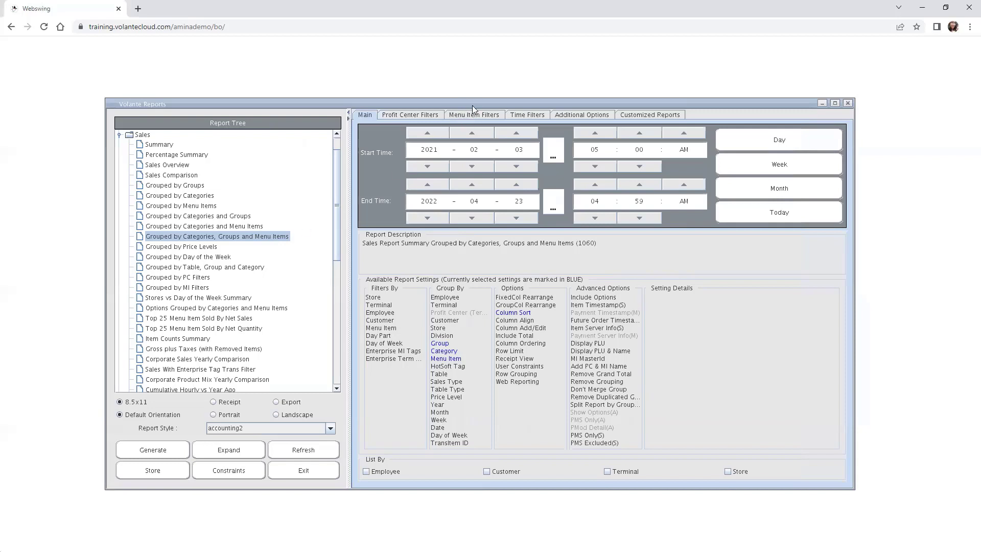
# Step: Switch to the Menu Item Filters tab to show the menu item tree
pyautogui.click(474, 114)
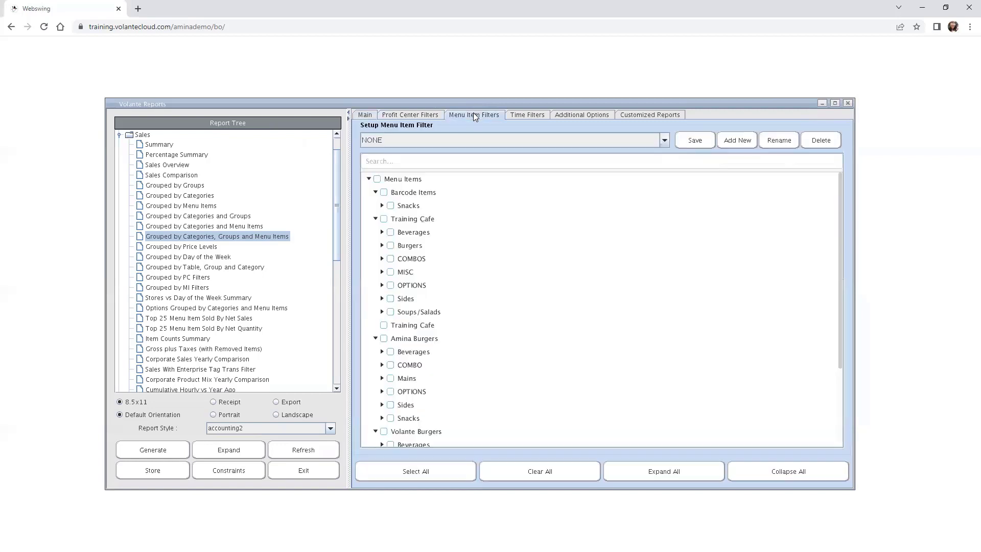
pyautogui.moveTo(518, 193)
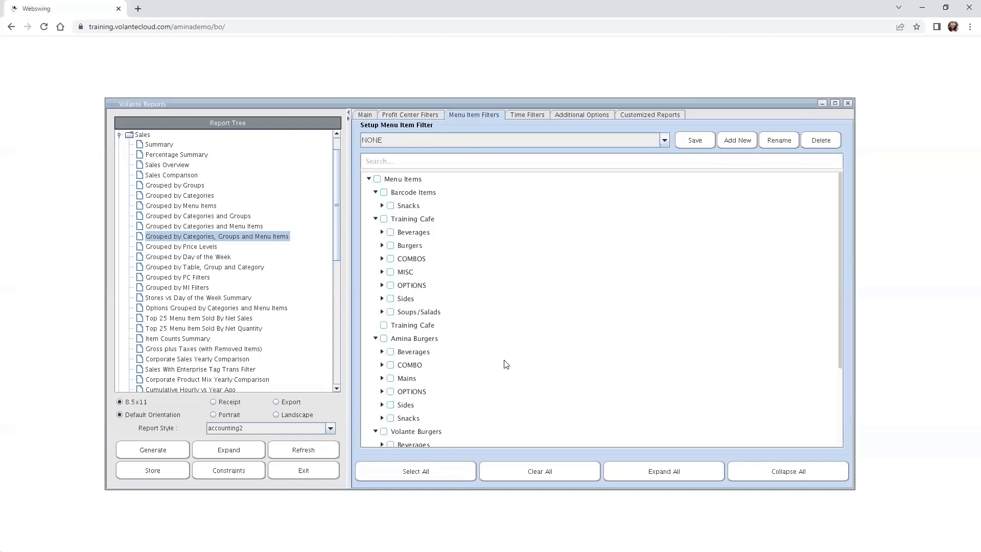
pyautogui.moveTo(511, 365)
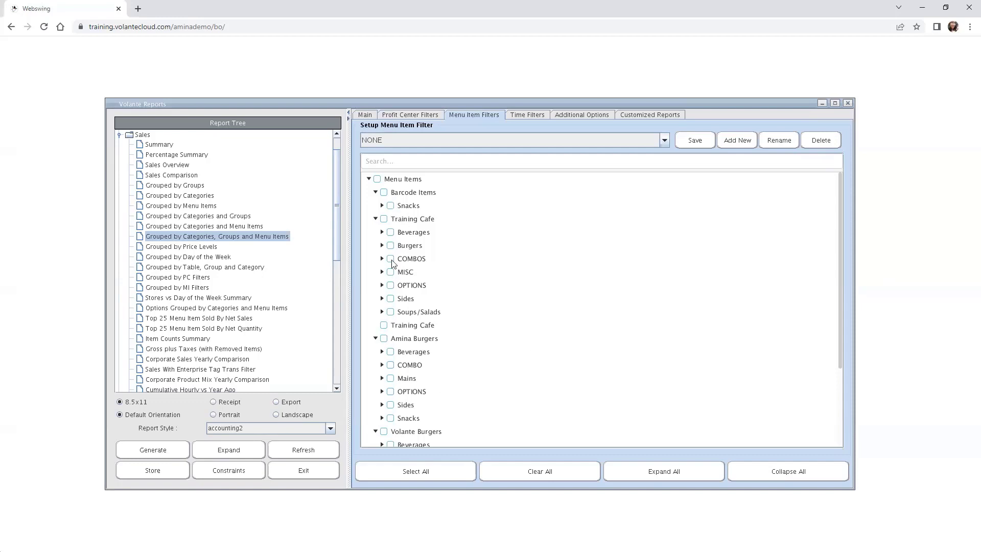
# Step: Expand Beverages under Volante Burgers to reveal its drink subcategories
pyautogui.scroll(-3)
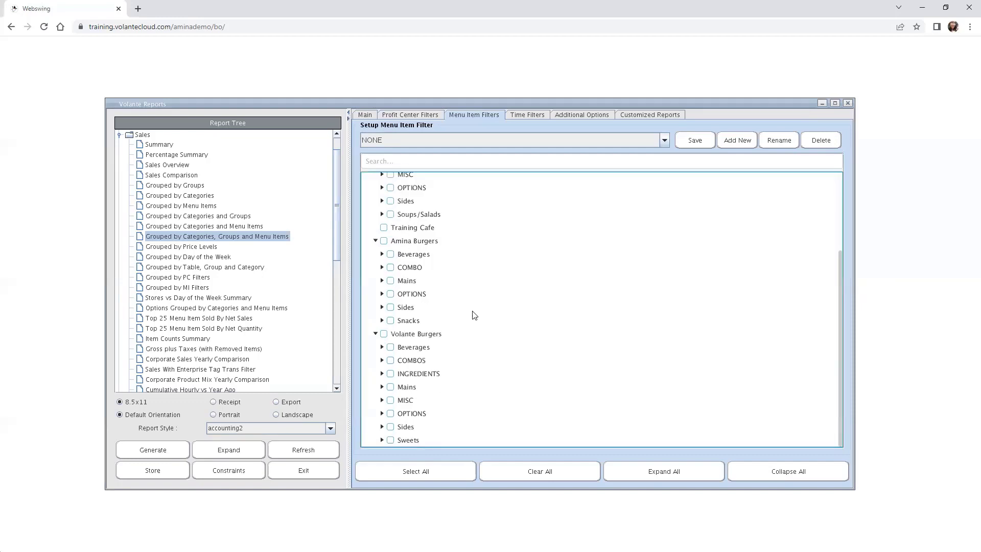
pyautogui.moveTo(440, 402)
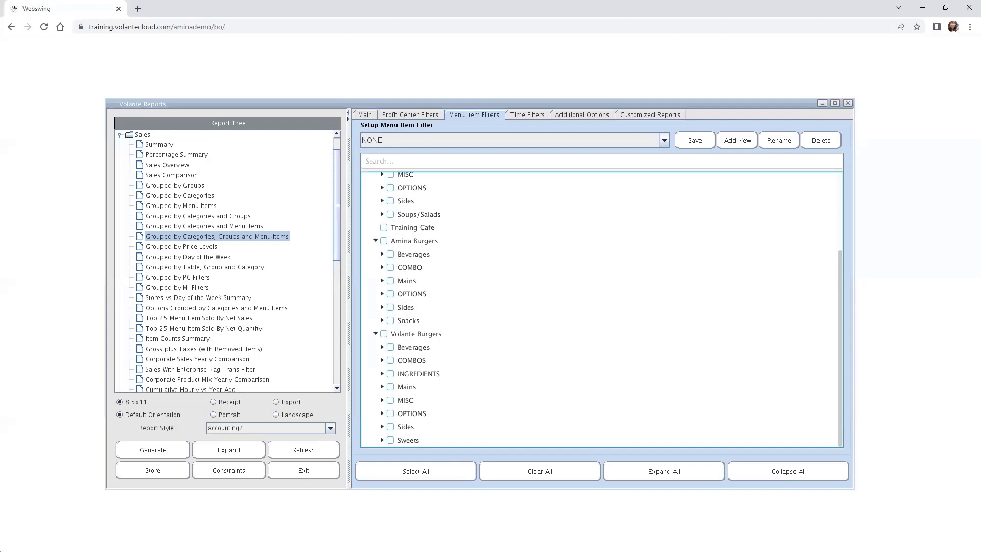
pyautogui.moveTo(409, 376)
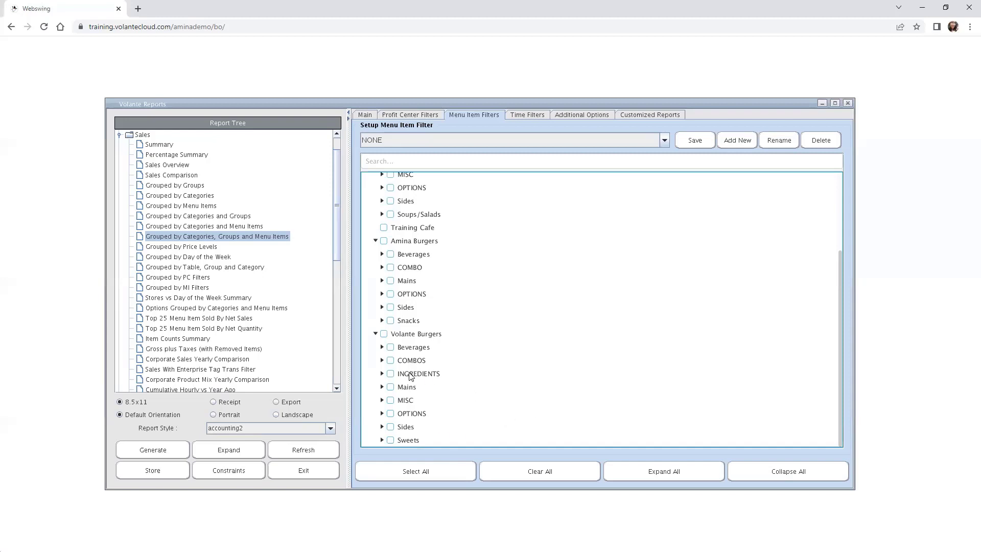
pyautogui.click(382, 347)
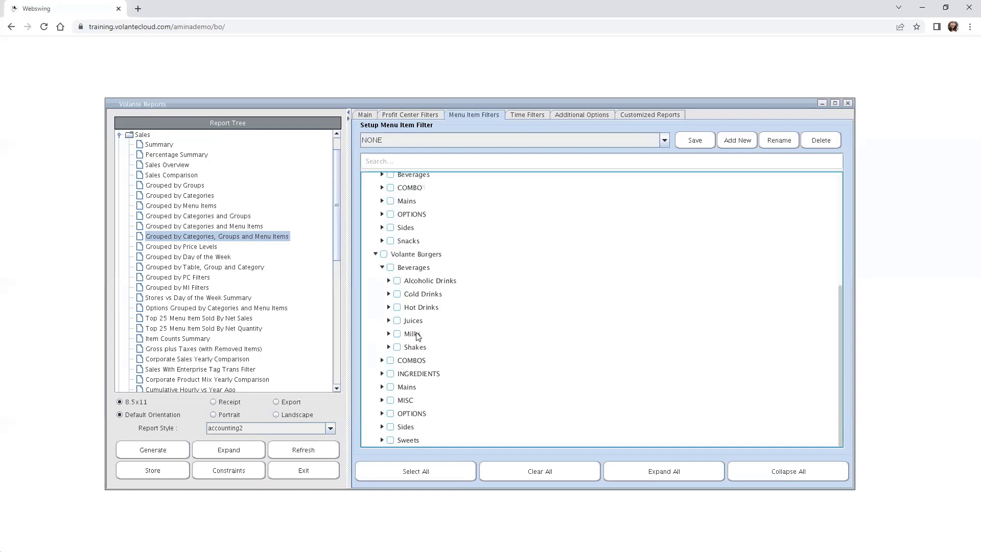
pyautogui.moveTo(429, 311)
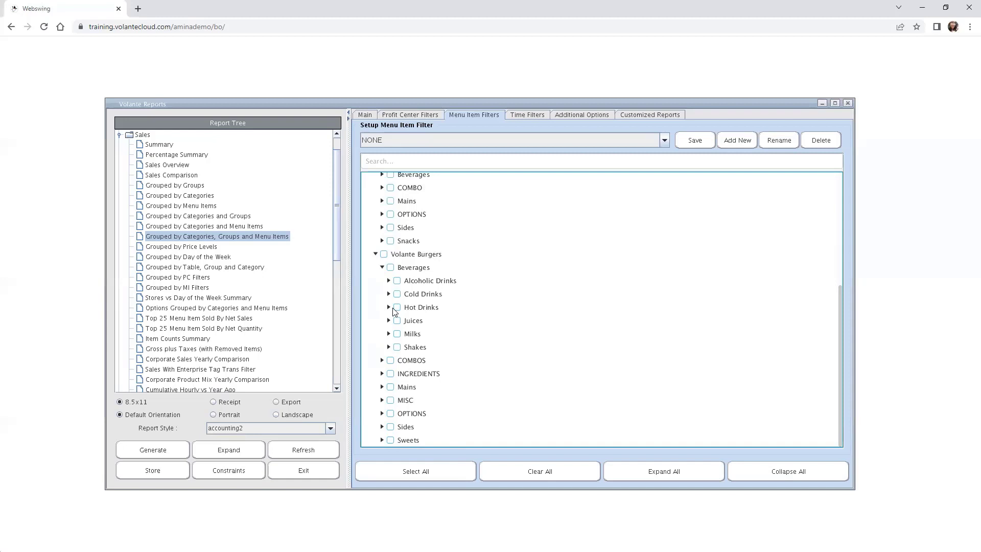
# Step: Check Hot Drinks, including its coffee, latte, tea and hot chocolate items
pyautogui.click(397, 307)
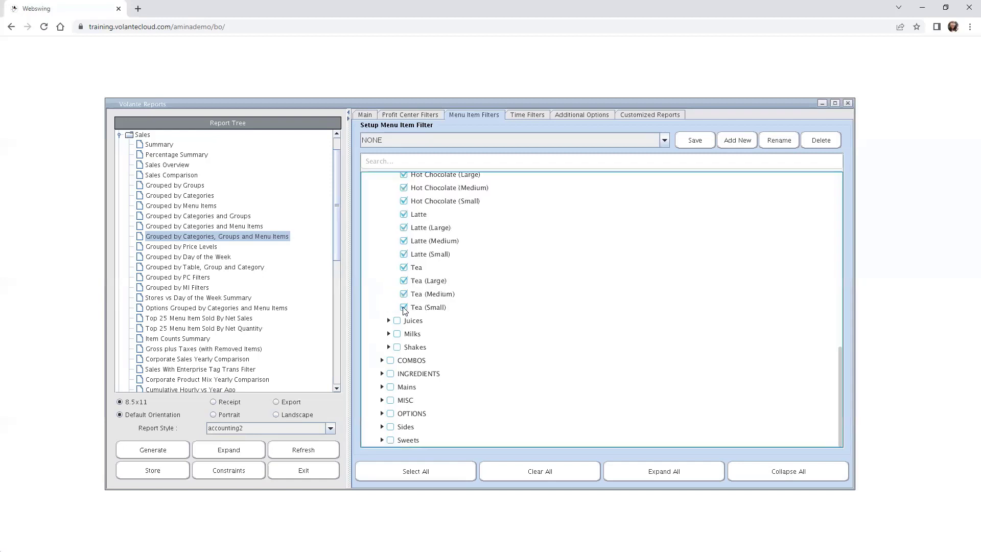
pyautogui.scroll(3)
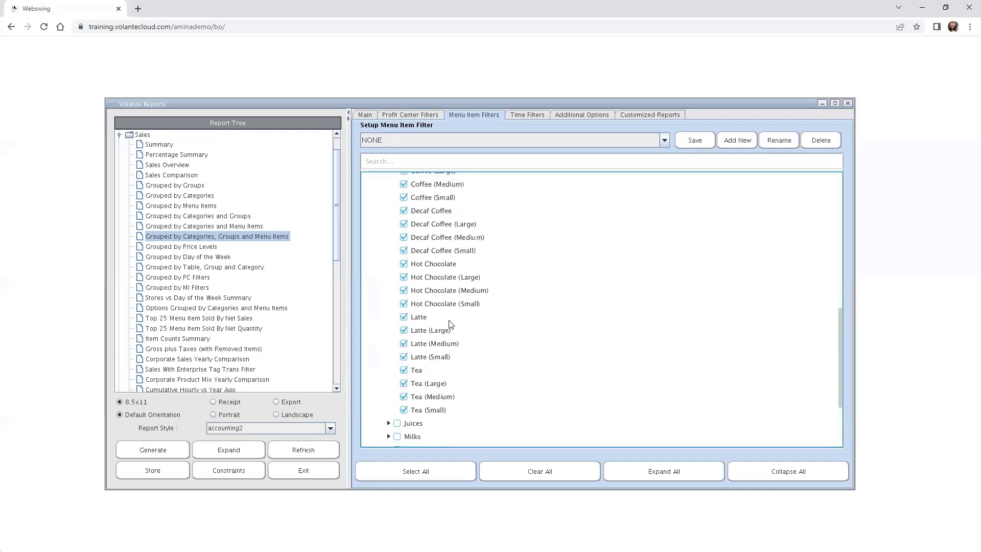
pyautogui.scroll(3)
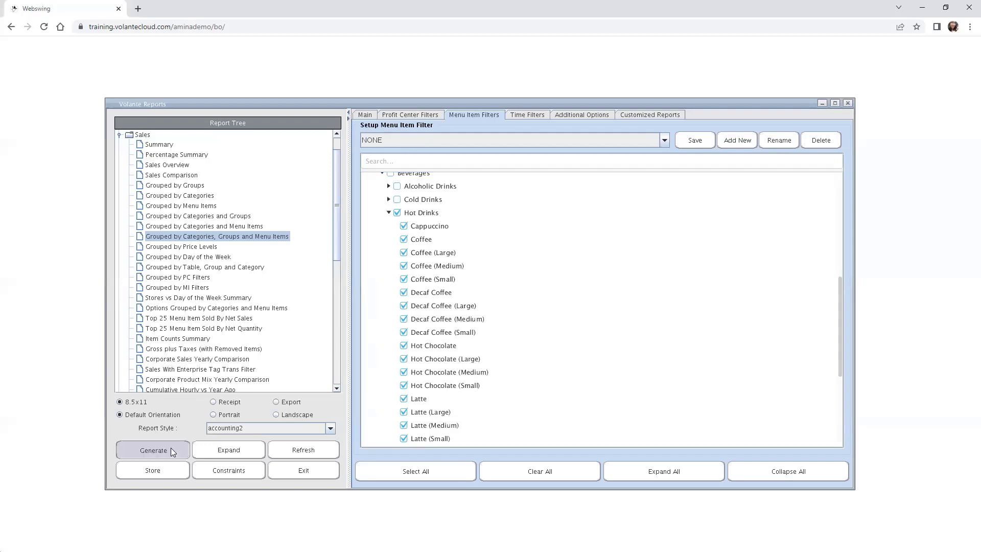
# Step: Regenerate the report, giving a one-page preview of only Hot Drinks sales
pyautogui.click(153, 449)
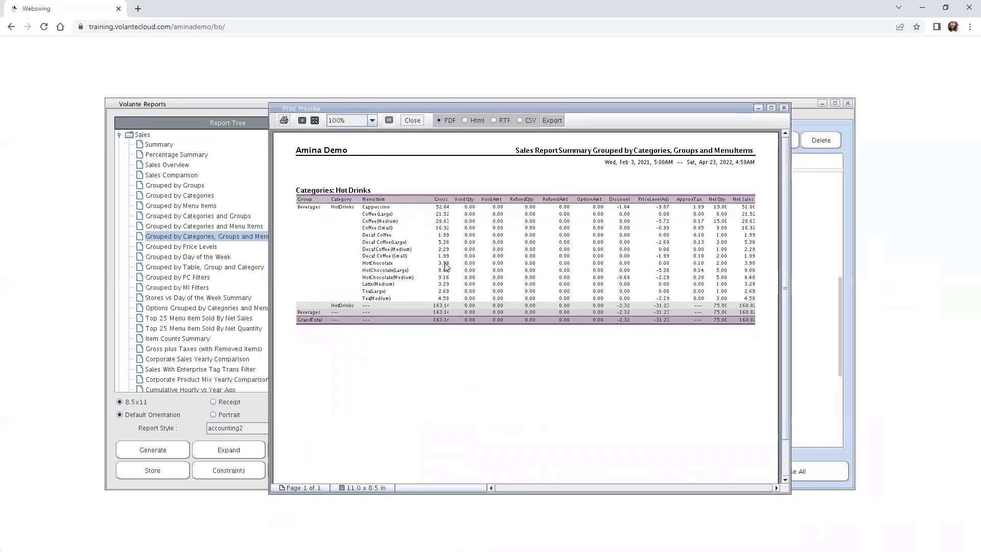
pyautogui.moveTo(537, 282)
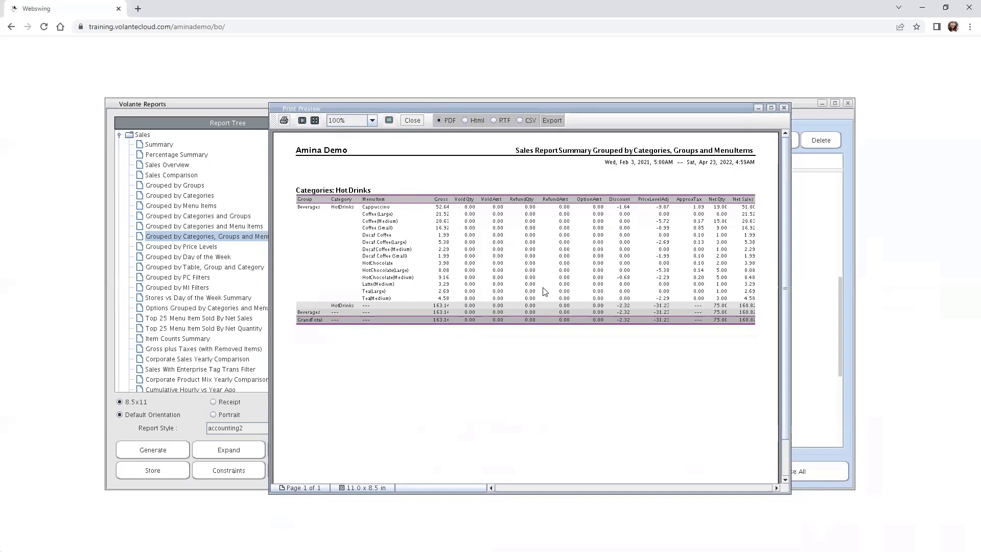
pyautogui.moveTo(459, 283)
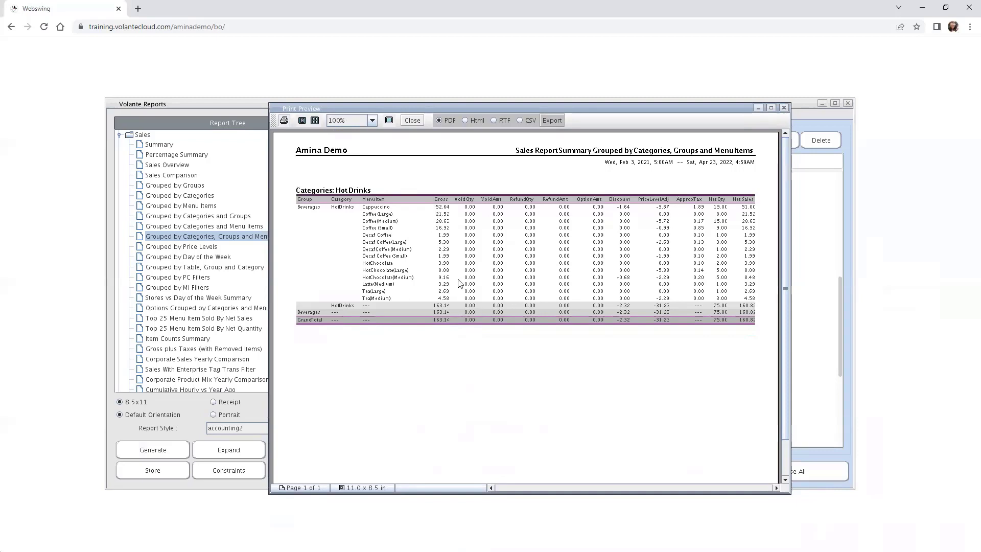
pyautogui.moveTo(335, 224)
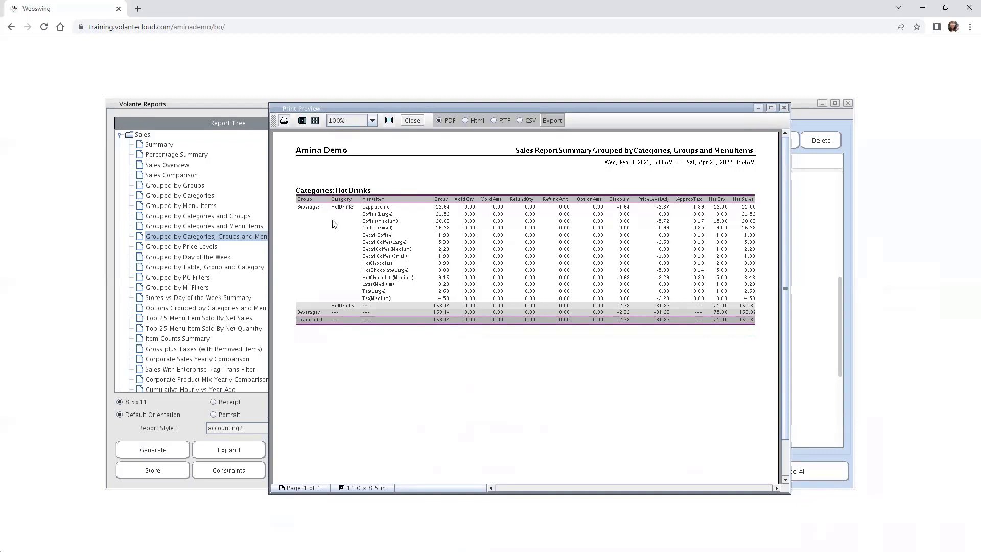
pyautogui.moveTo(356, 218)
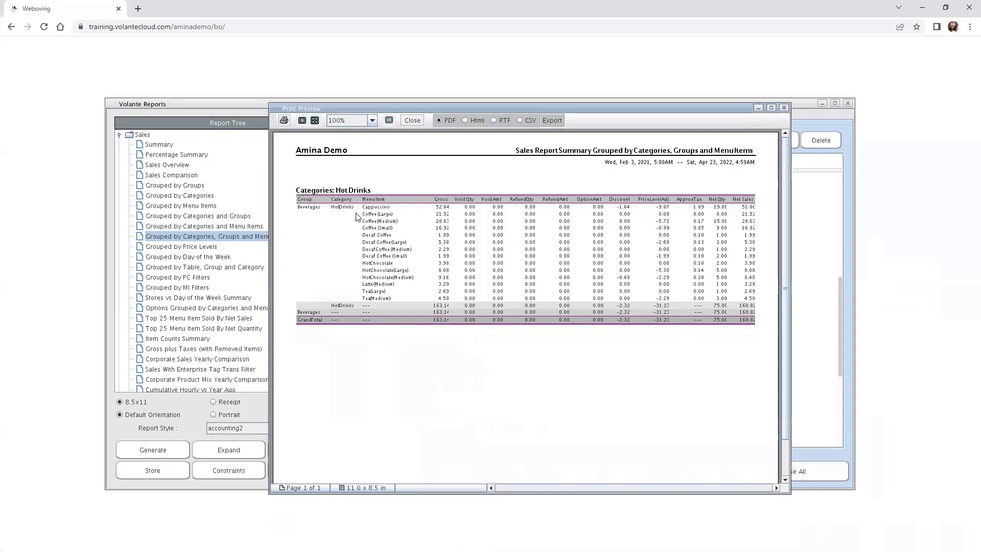
pyautogui.moveTo(389, 304)
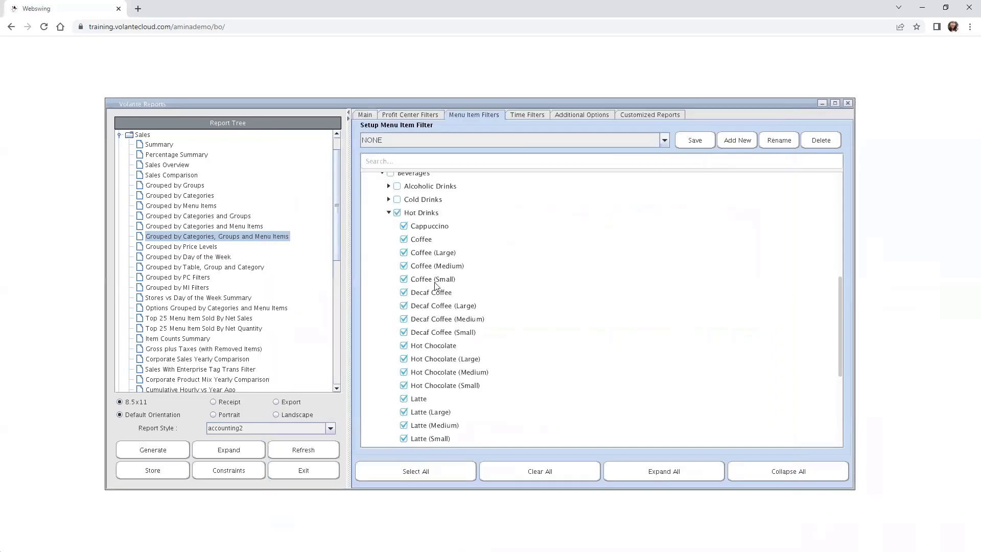
pyautogui.moveTo(488, 303)
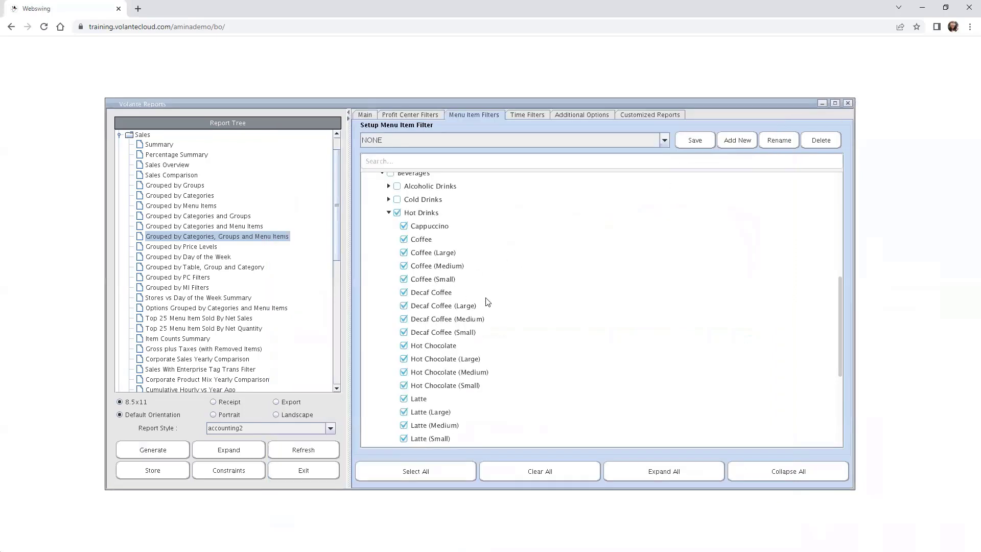
pyautogui.moveTo(476, 298)
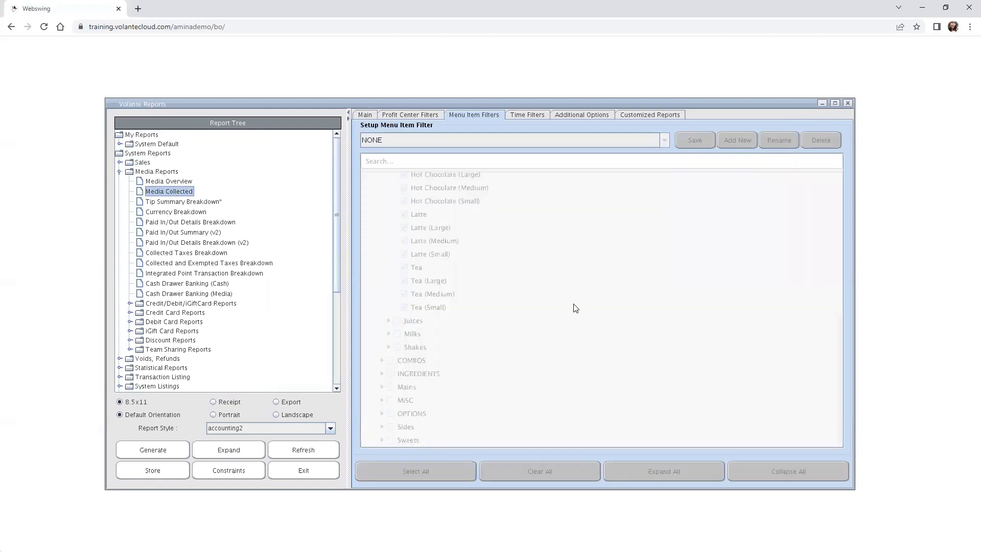
pyautogui.moveTo(482, 262)
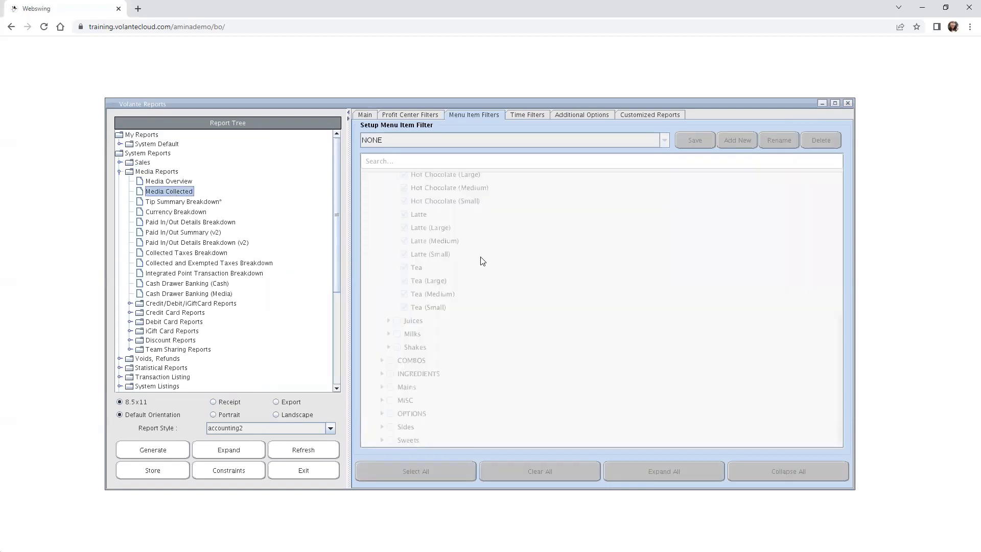
pyautogui.moveTo(463, 258)
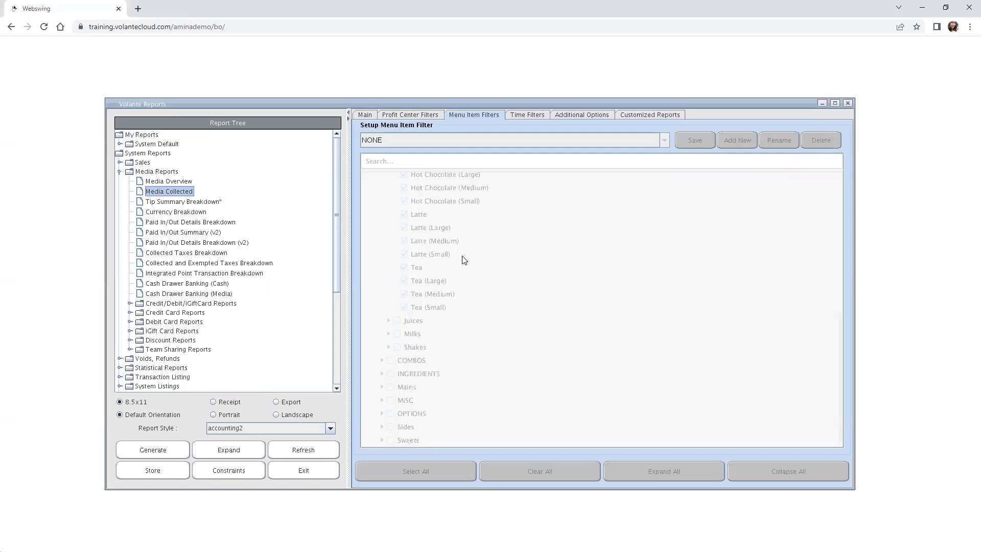